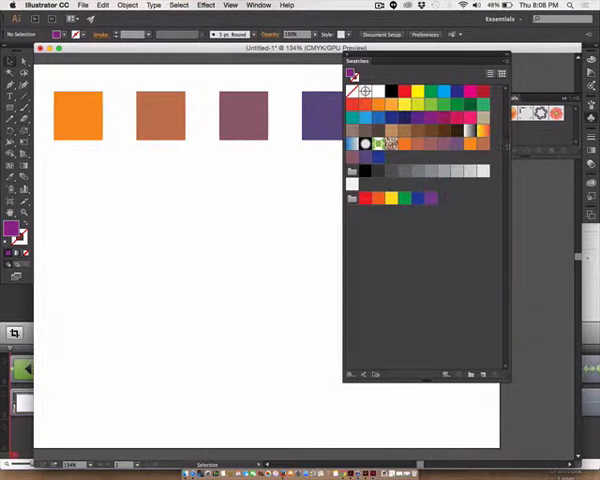
Open the Swatches panel menu and point at Save Swatch Library as ASE.
click(500, 71)
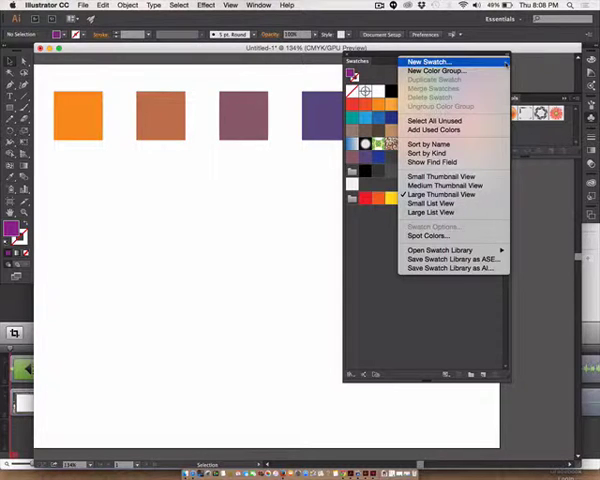
click(440, 250)
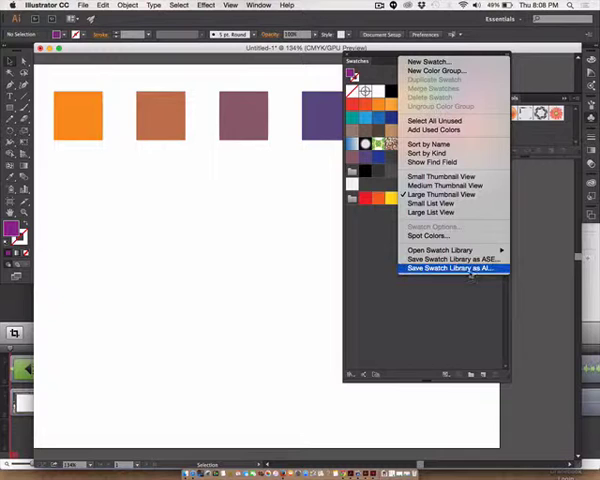
mouse_move(452, 259)
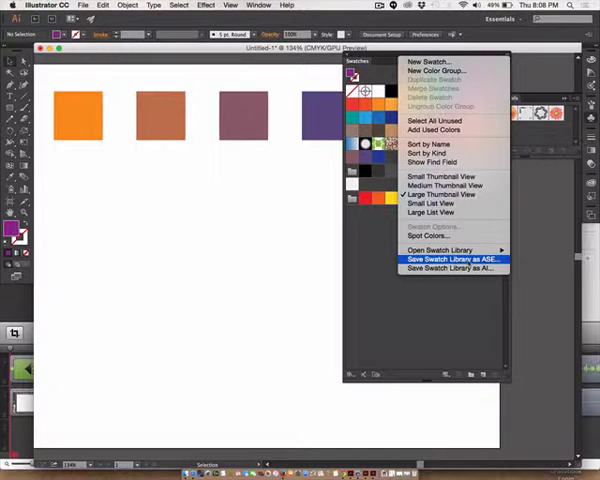
mouse_move(450, 268)
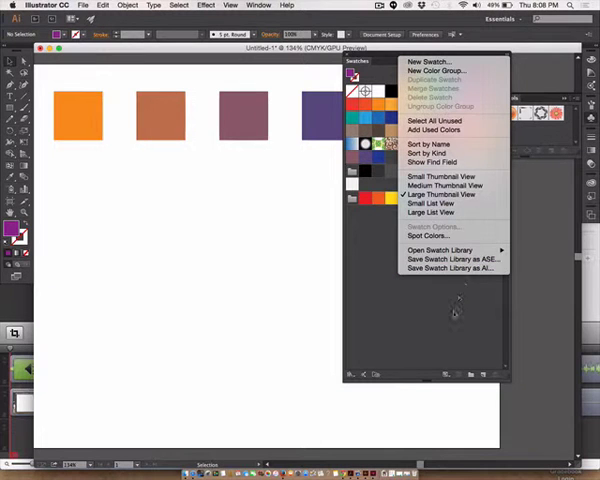
Delete the selected default swatches and confirm, keeping only None and Registration.
click(430, 176)
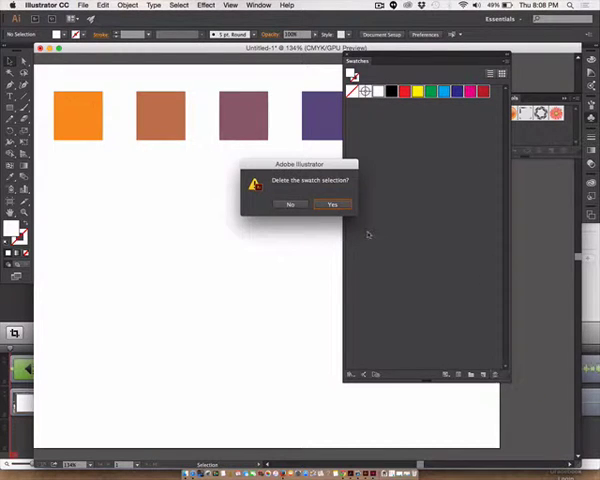
click(332, 204)
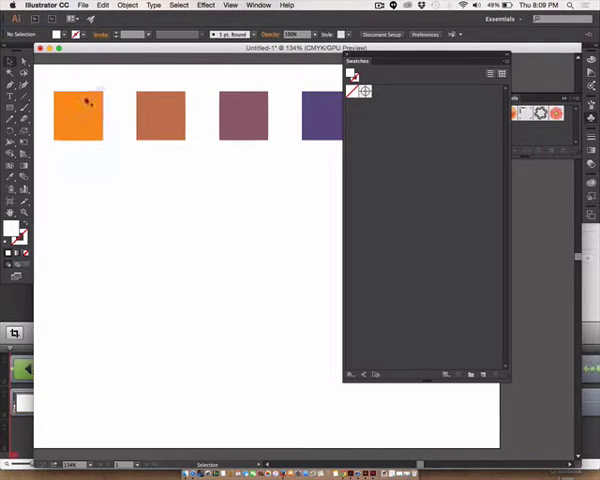
Add the orange, brown, mauve, purple and blue square colours as new swatches.
click(78, 115)
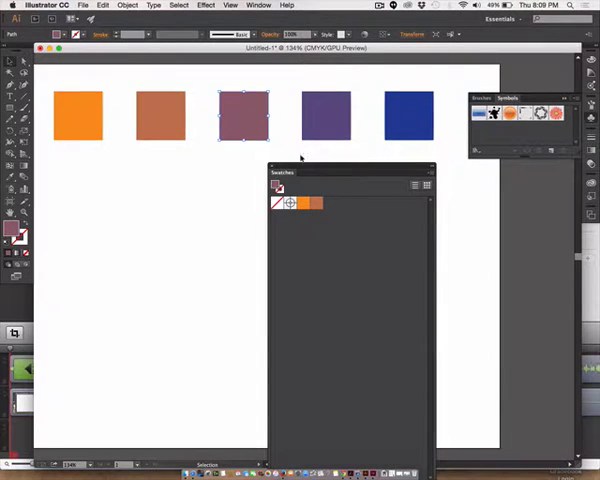
click(326, 115)
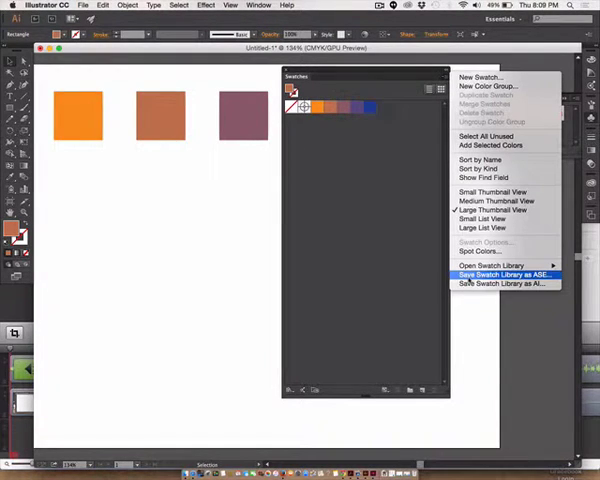
mouse_move(503, 283)
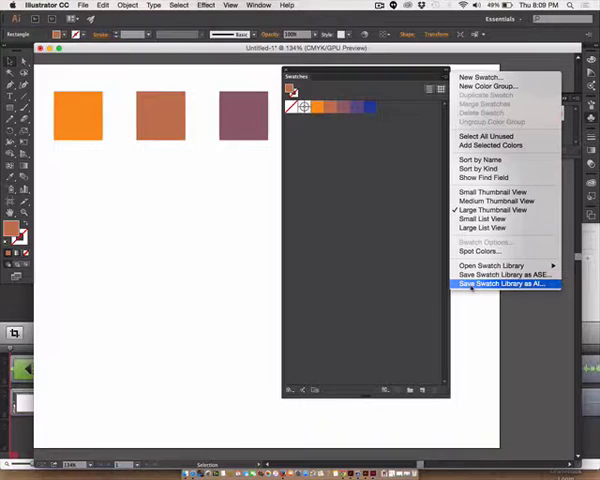
mouse_move(500, 274)
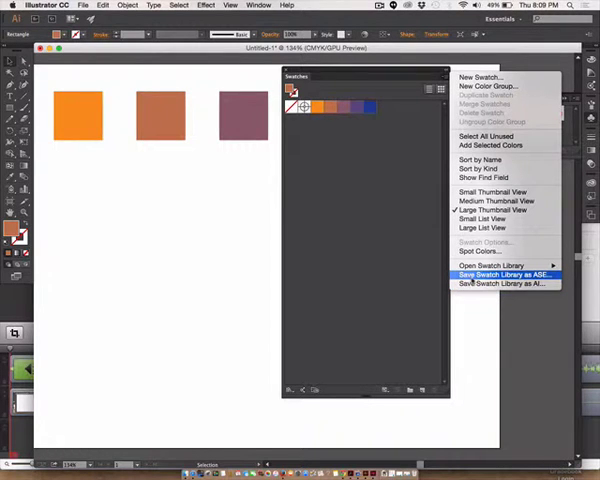
Save the swatches as ASE library ar_colors_01 and accept the exchange warning.
click(502, 273)
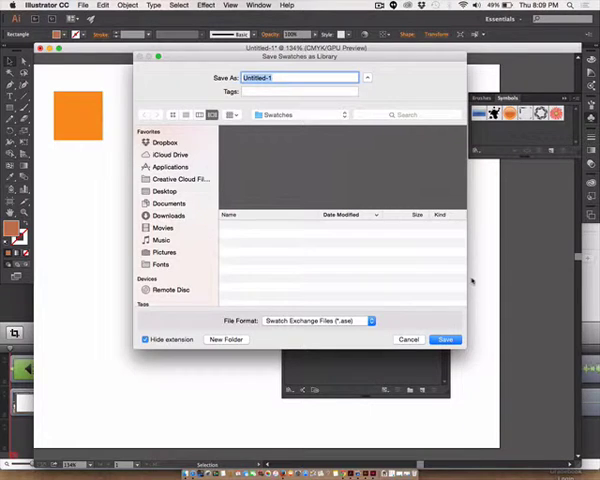
mouse_move(275, 322)
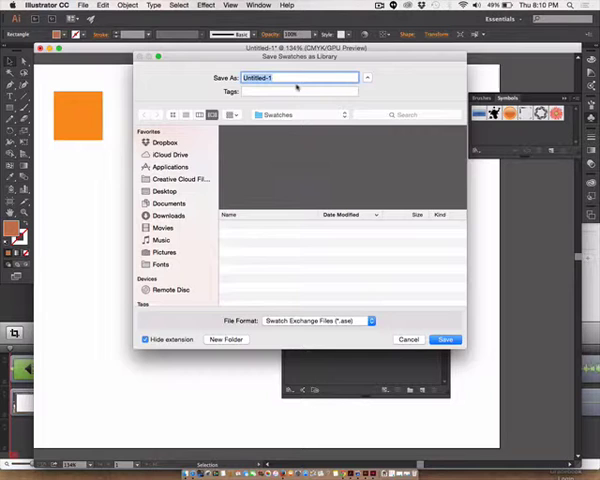
text(ar_colors_01)
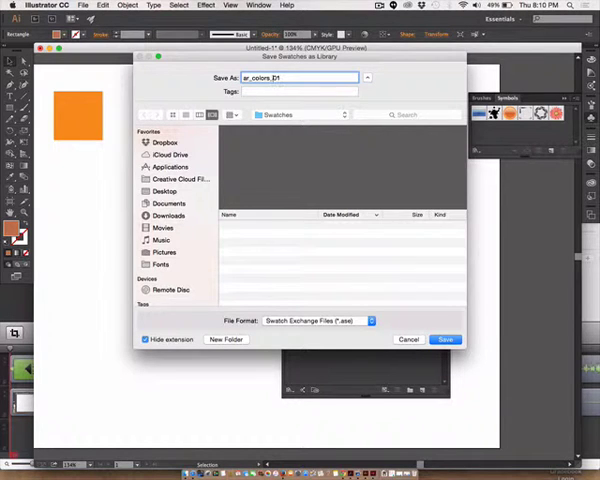
click(445, 339)
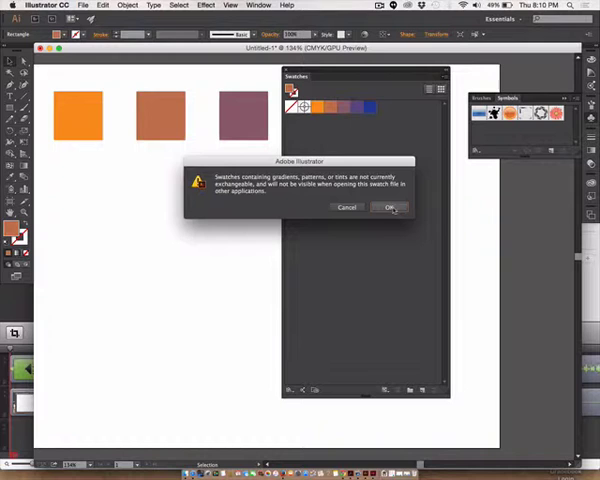
click(390, 207)
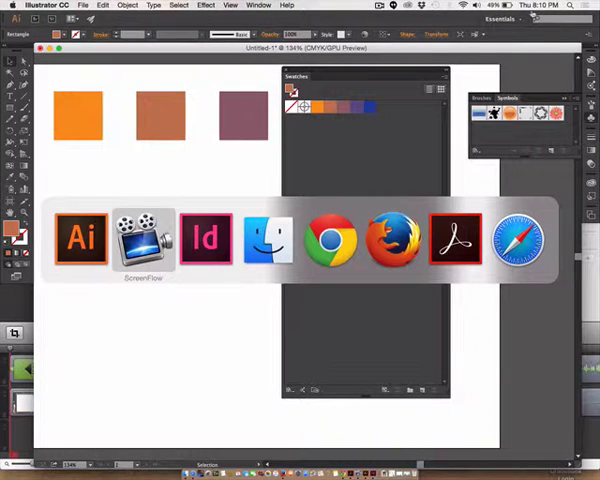
click(206, 239)
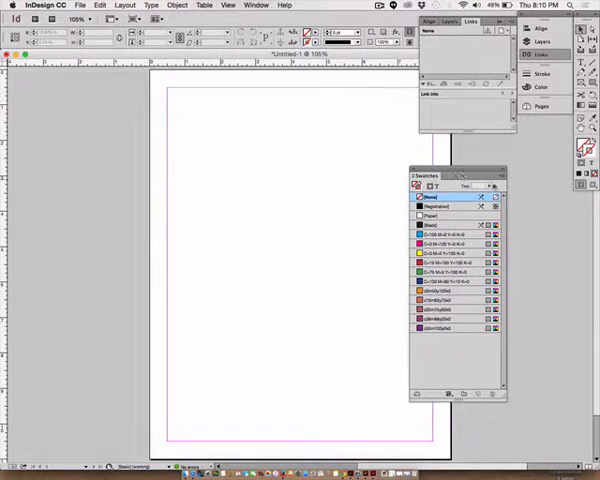
click(496, 188)
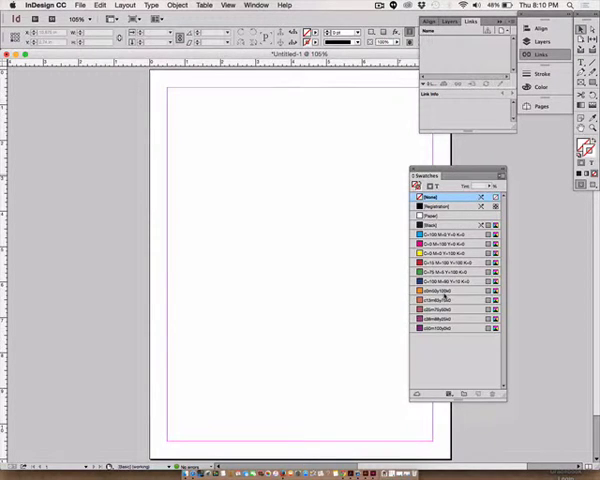
click(78, 11)
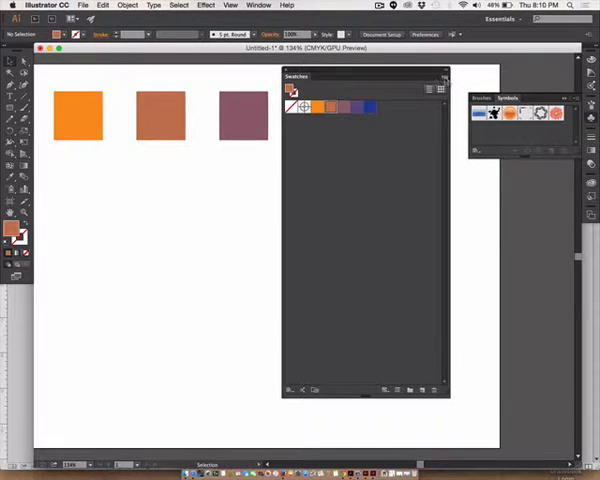
Save the custom swatches to the Desktop as ASE file colors_ar_01.
click(448, 78)
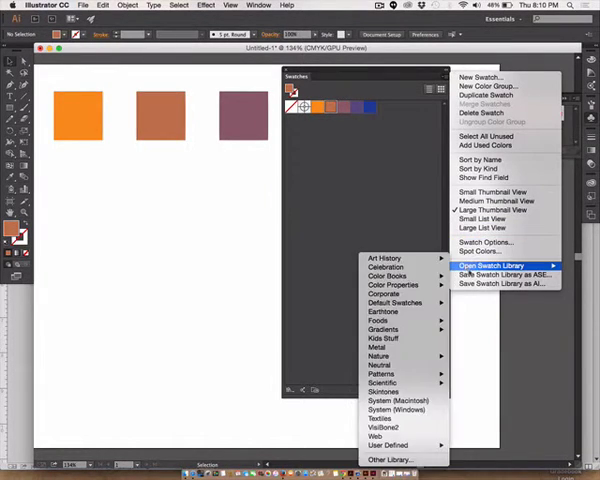
click(502, 274)
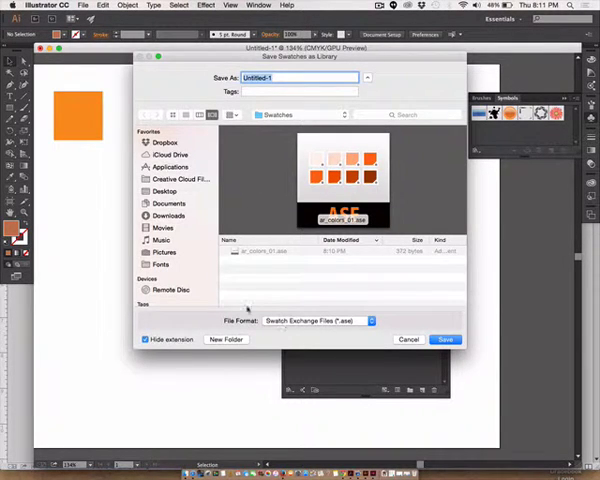
click(164, 191)
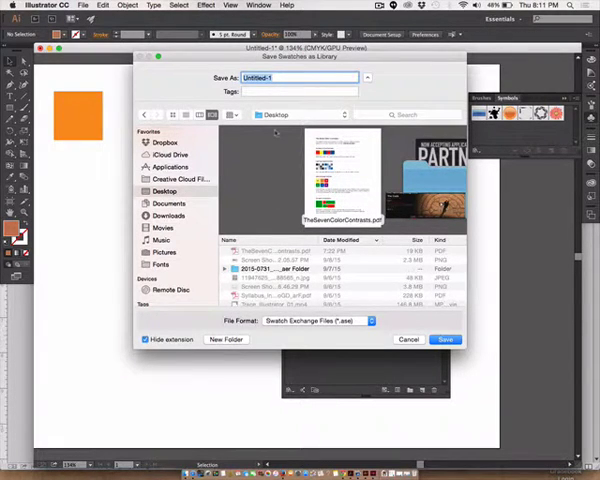
text(colors_ar_01)
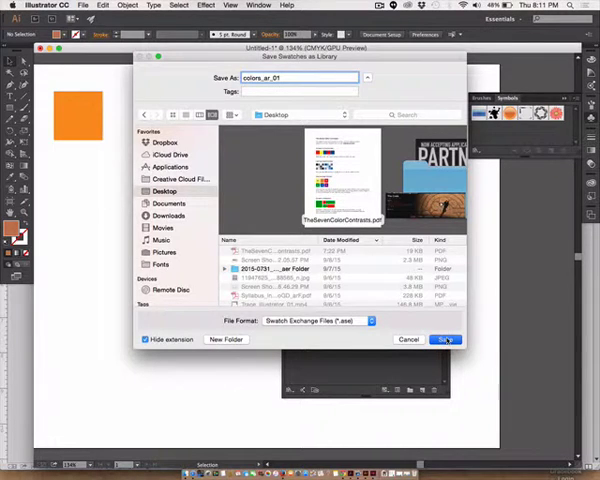
click(445, 339)
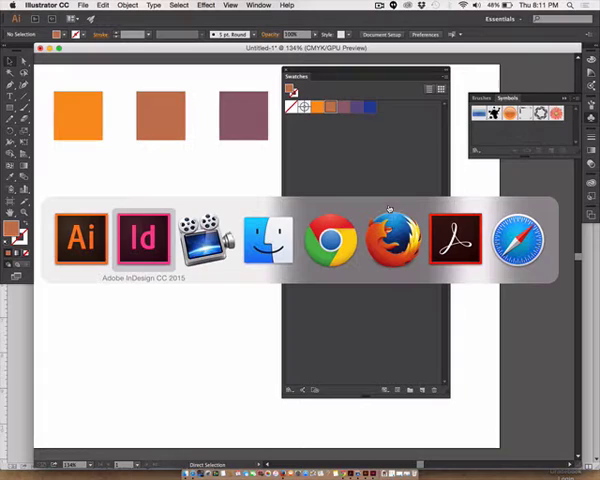
In InDesign, load colors_ar_01.ase from the Desktop into the Swatches panel.
click(141, 238)
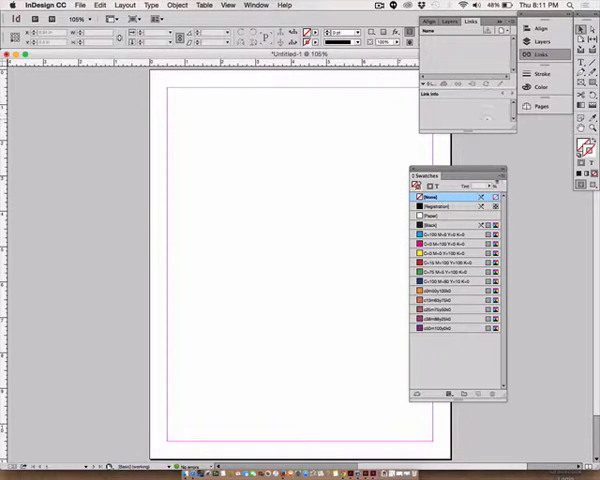
click(497, 175)
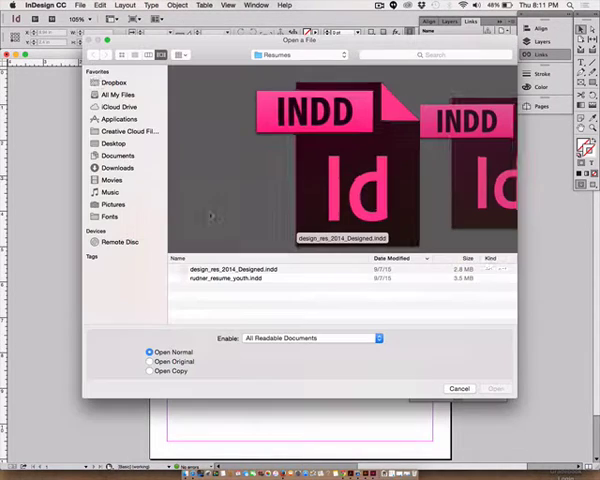
click(113, 143)
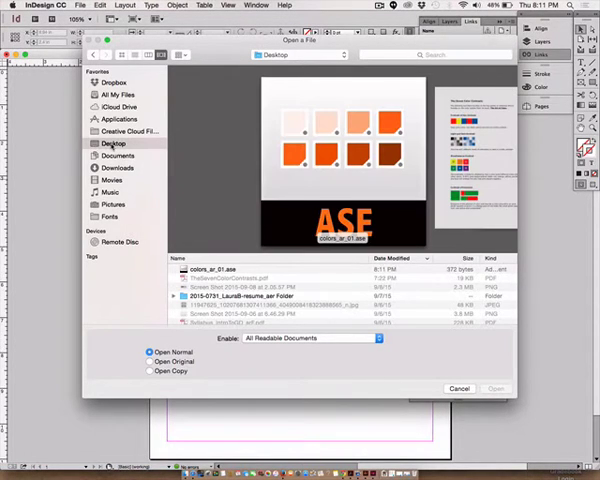
click(495, 388)
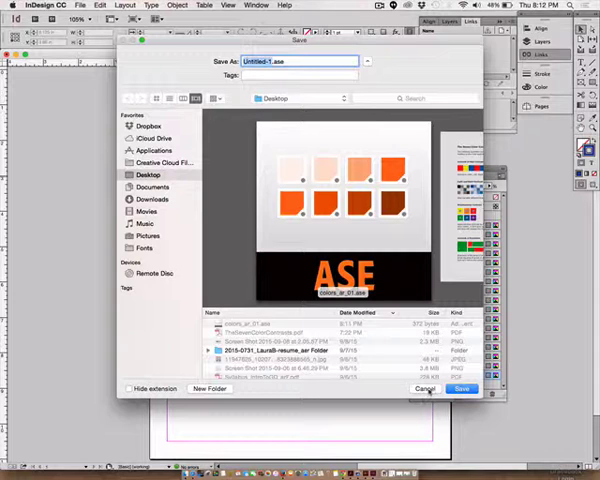
click(461, 388)
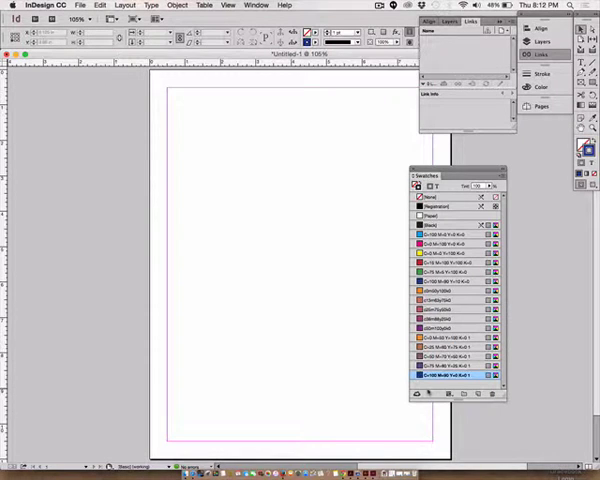
Cancel the save dialog and launch Photoshop through Spotlight search.
click(589, 7)
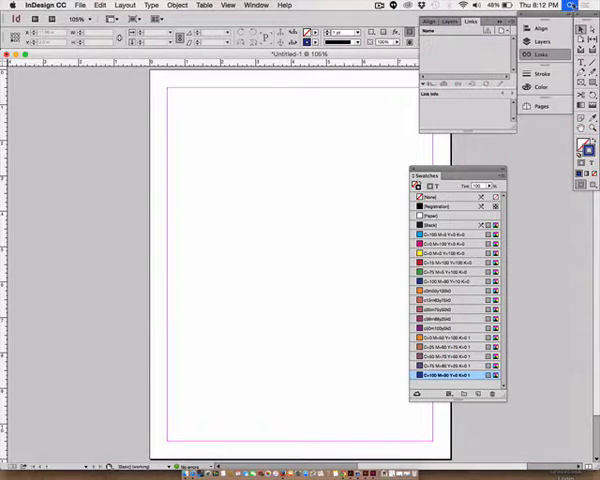
text(preview)
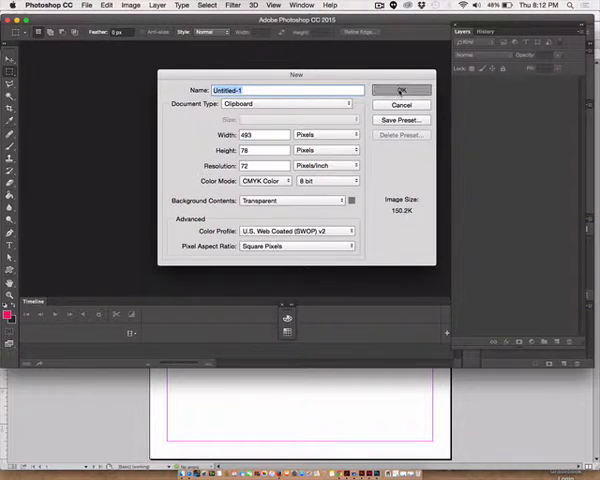
Create the transparent 493×78 px CMYK document and bring up the Window menu.
click(403, 90)
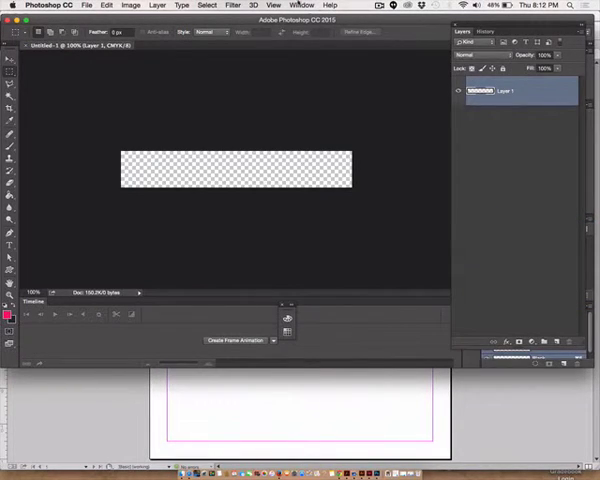
click(303, 6)
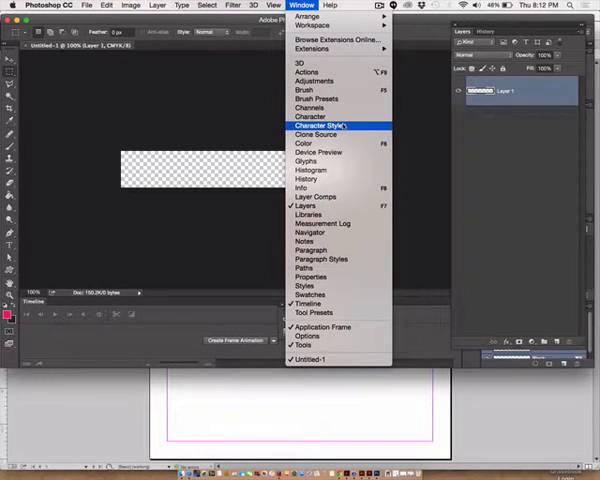
mouse_move(315, 134)
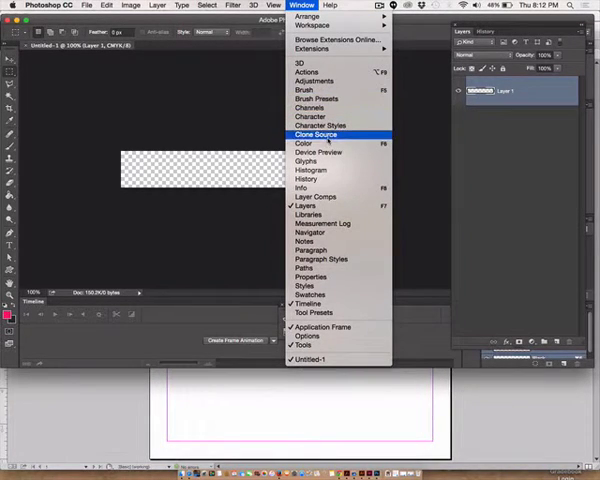
mouse_move(303, 143)
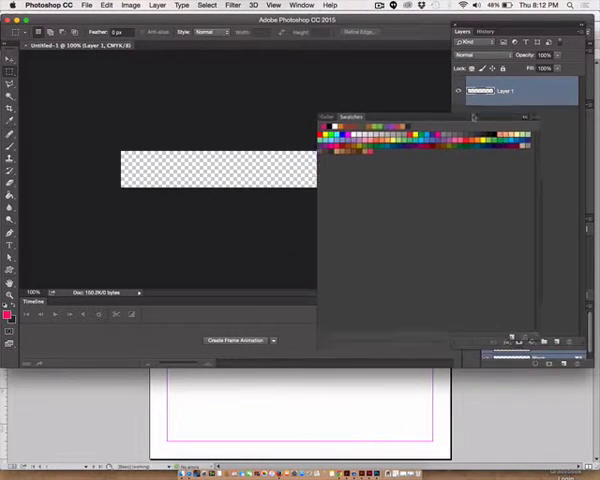
Show swatches as large thumbnails and load colors_ar_01.ase from the Desktop.
click(535, 117)
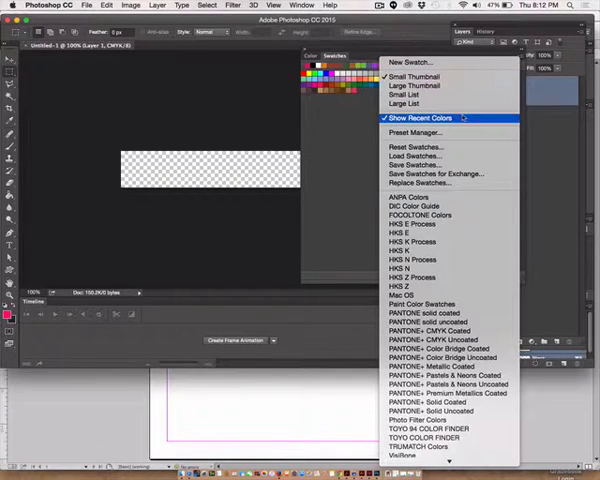
click(412, 117)
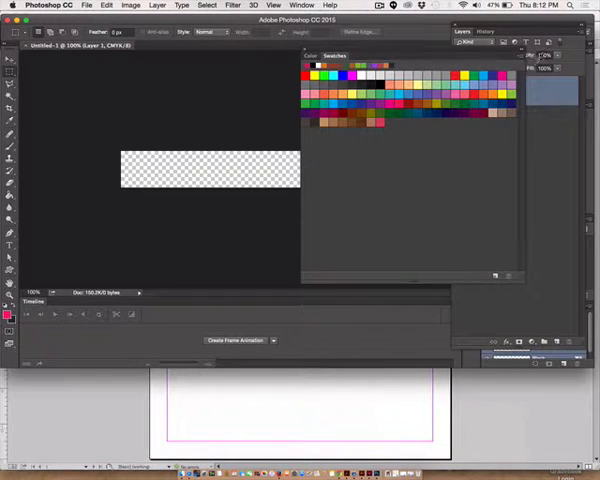
click(508, 55)
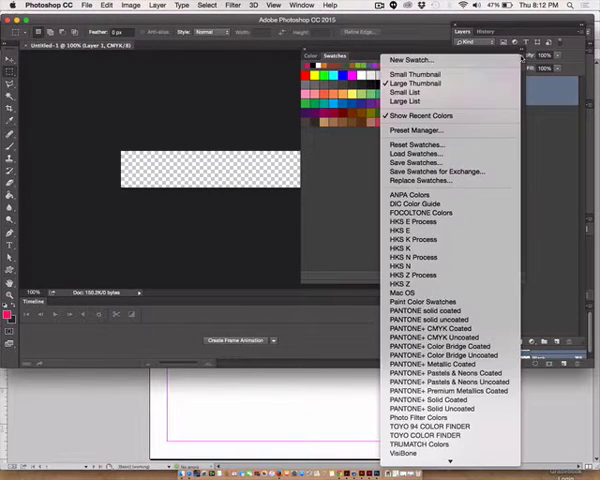
mouse_move(417, 153)
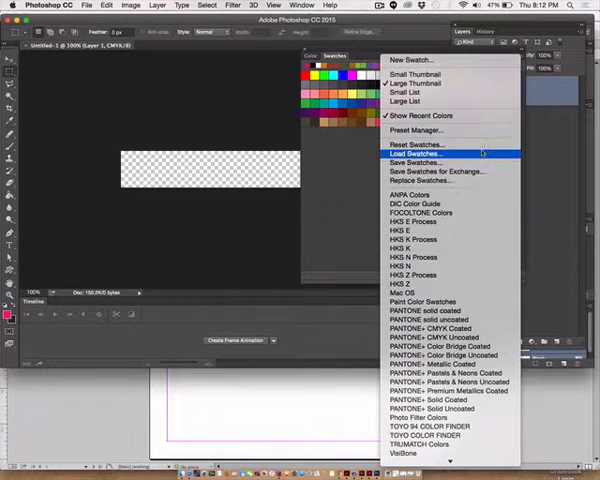
click(415, 153)
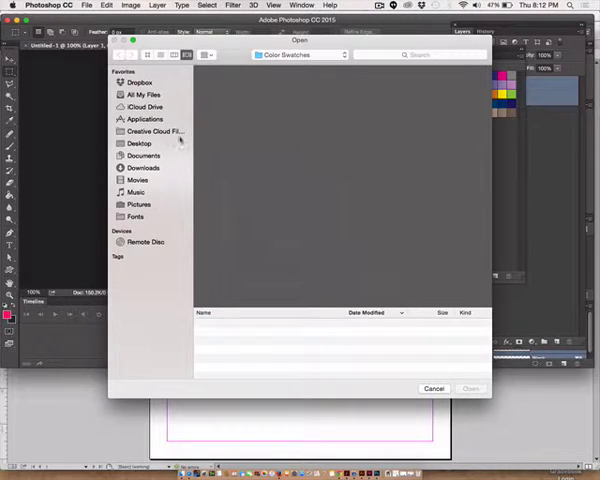
click(139, 143)
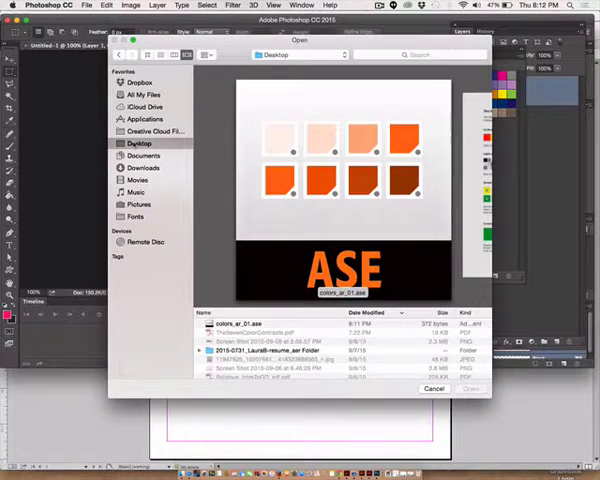
click(250, 324)
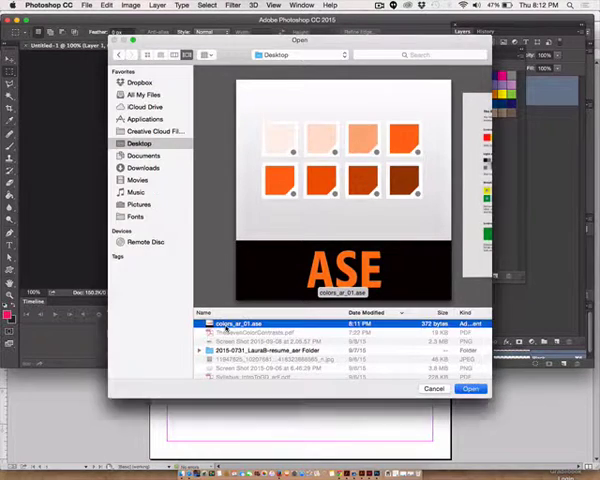
click(471, 389)
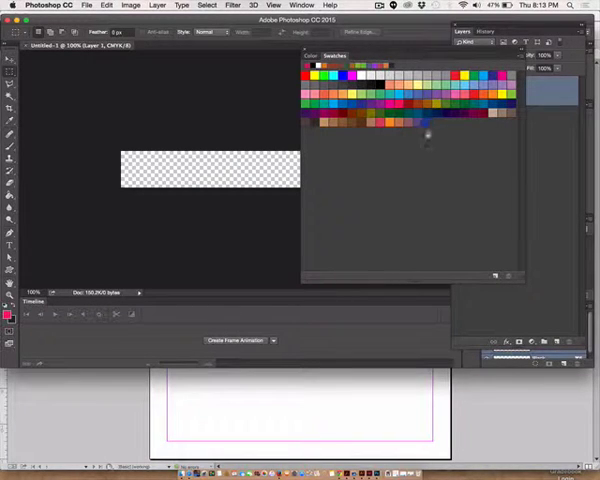